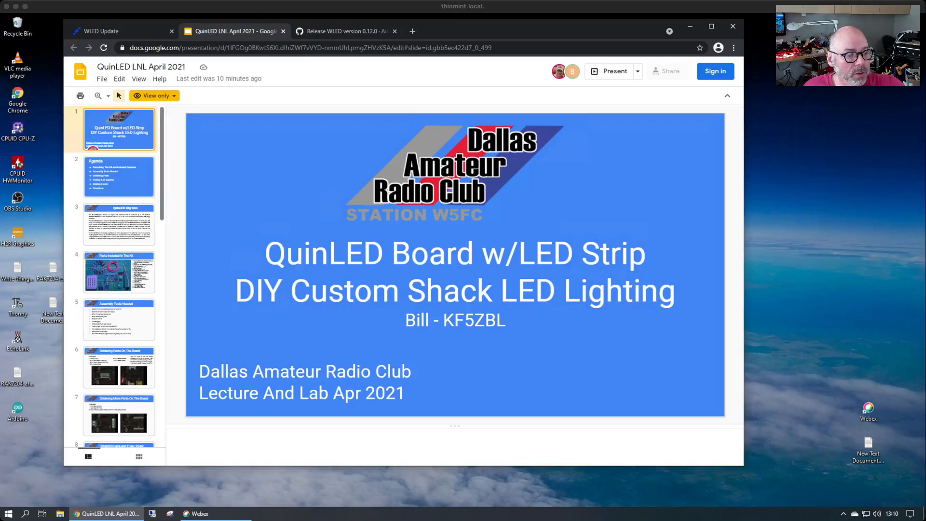
Download WLED_0.12.0_ESP8266.bin from the WLED 0.12.0 GitHub release's Assets list
{"action": "scroll", "scroll_direction": "down", "scroll_amount": 3}
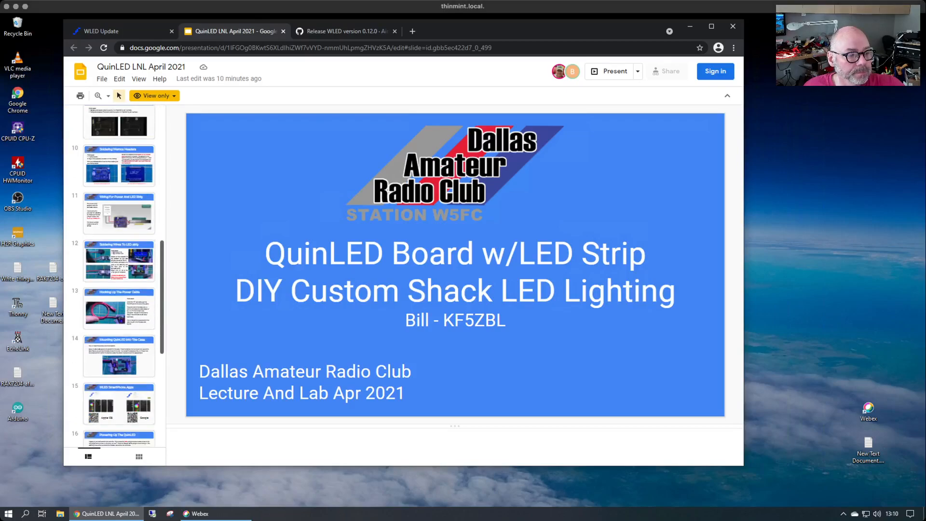
{"action": "scroll", "scroll_direction": "down", "scroll_amount": 3}
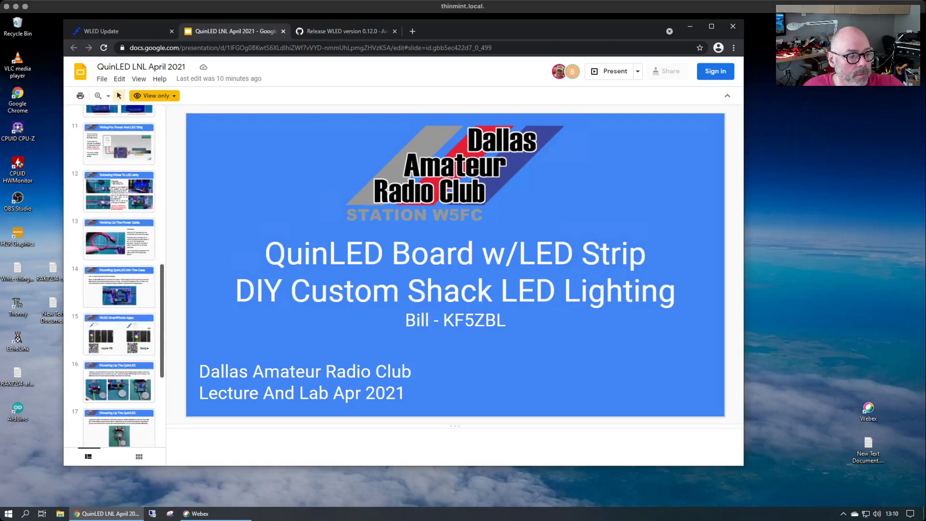
{"action": "scroll", "scroll_direction": "down", "scroll_amount": 3}
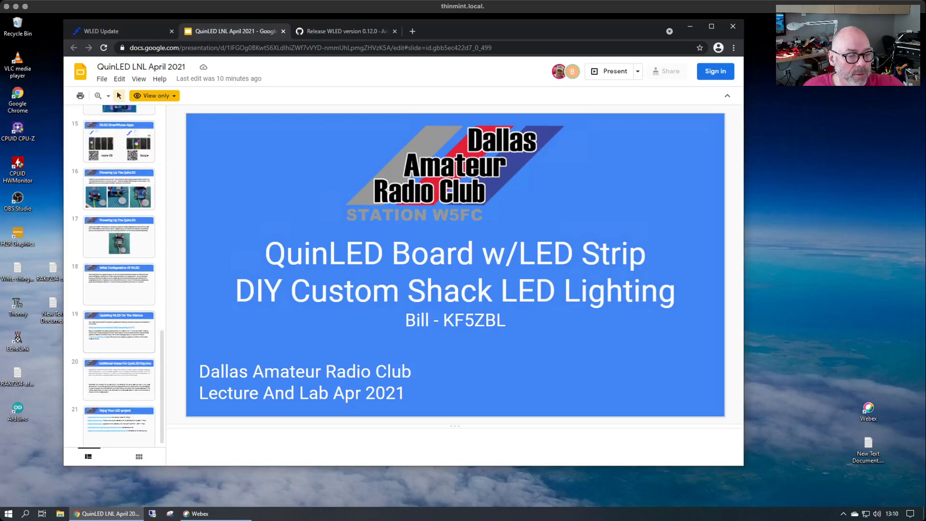
{"action": "left_click", "coordinate": [119, 332]}
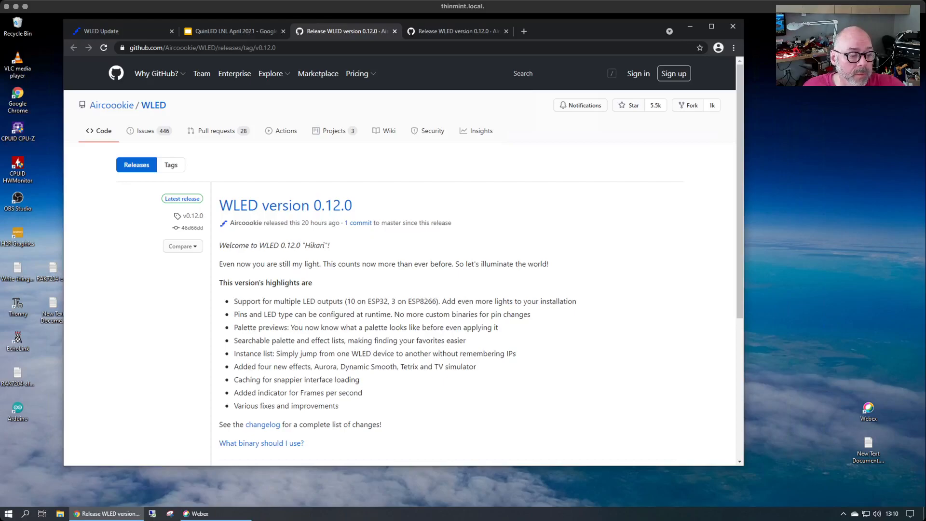
{"action": "scroll", "scroll_direction": "down", "scroll_amount": 3}
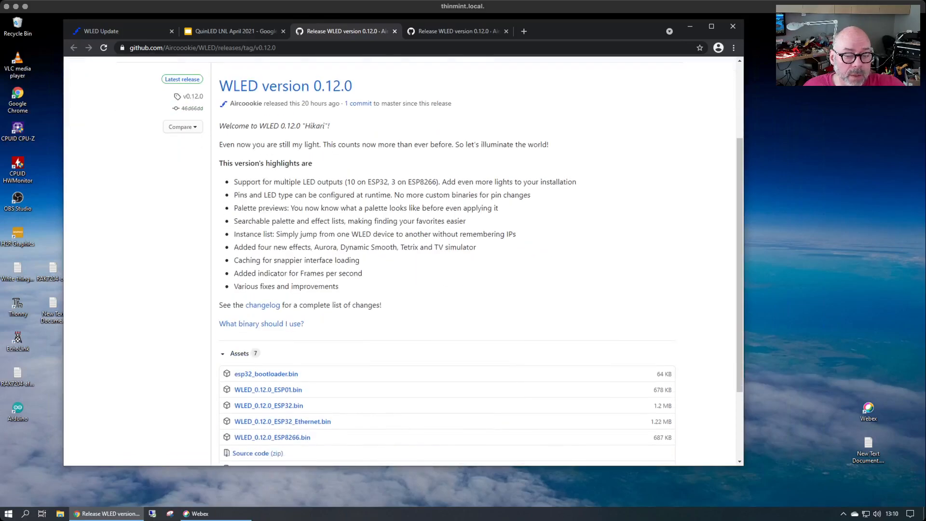
{"action": "scroll", "scroll_direction": "down", "scroll_amount": 3}
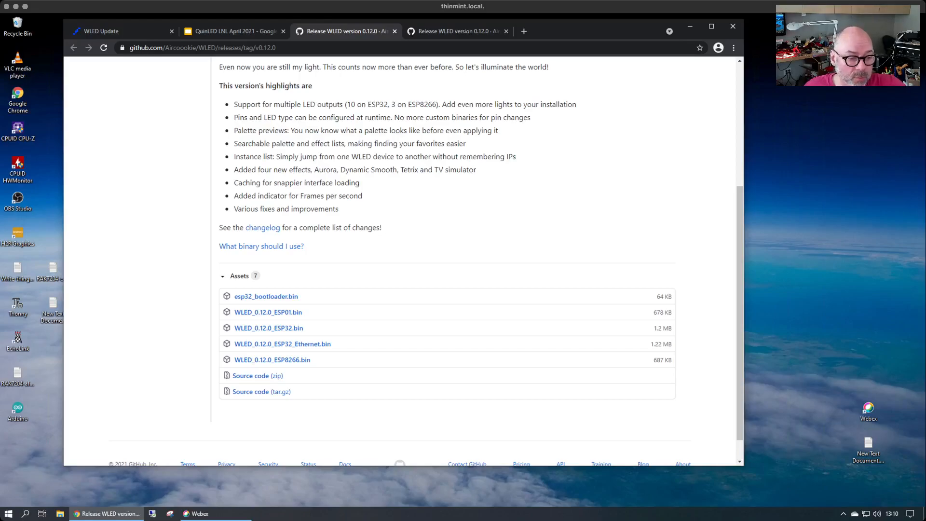
{"action": "left_click", "coordinate": [272, 359]}
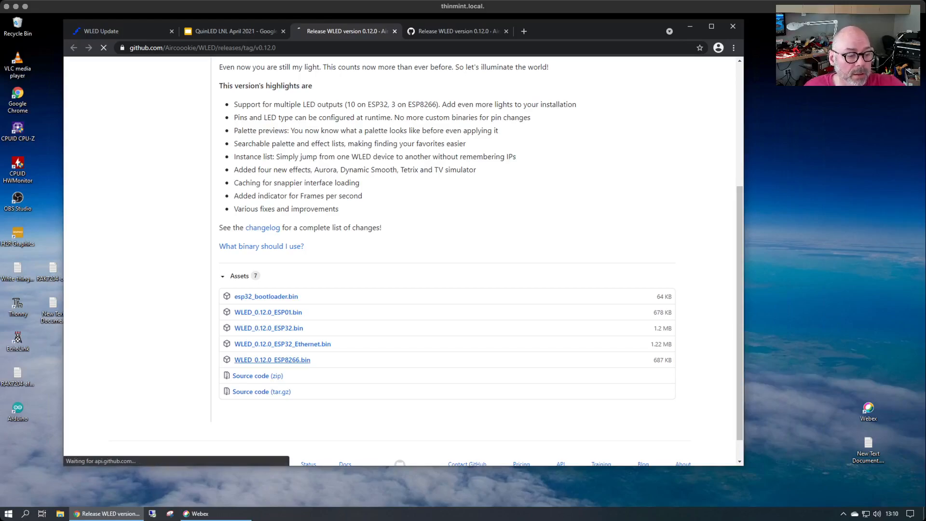
Open File Explorer's Downloads folder to locate WLED_0.12.0_ESP8266.bin
{"action": "left_click", "coordinate": [271, 360]}
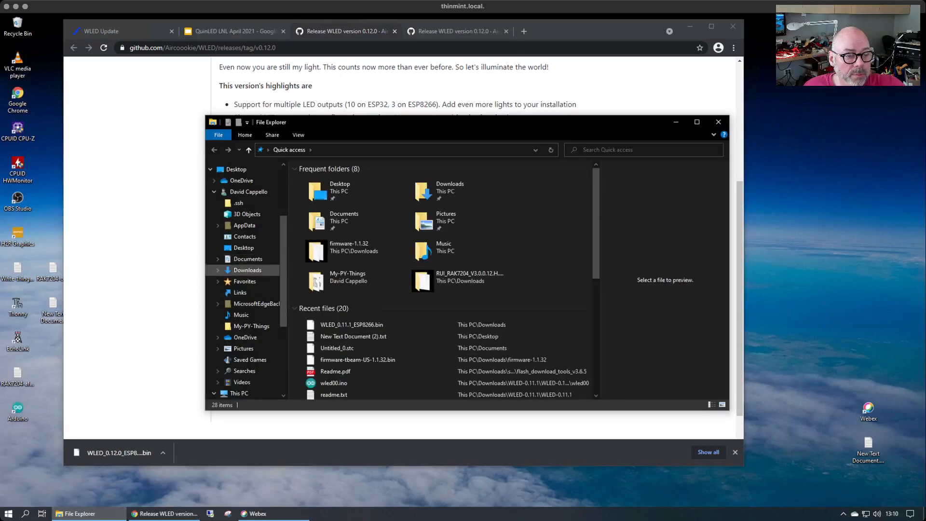
{"action": "left_click", "coordinate": [247, 270]}
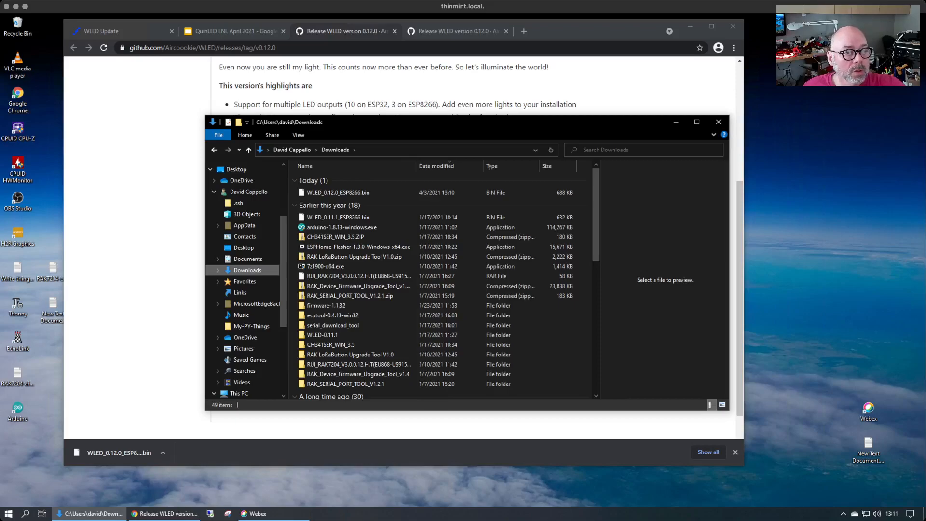
{"action": "mouse_move", "coordinate": [111, 31]}
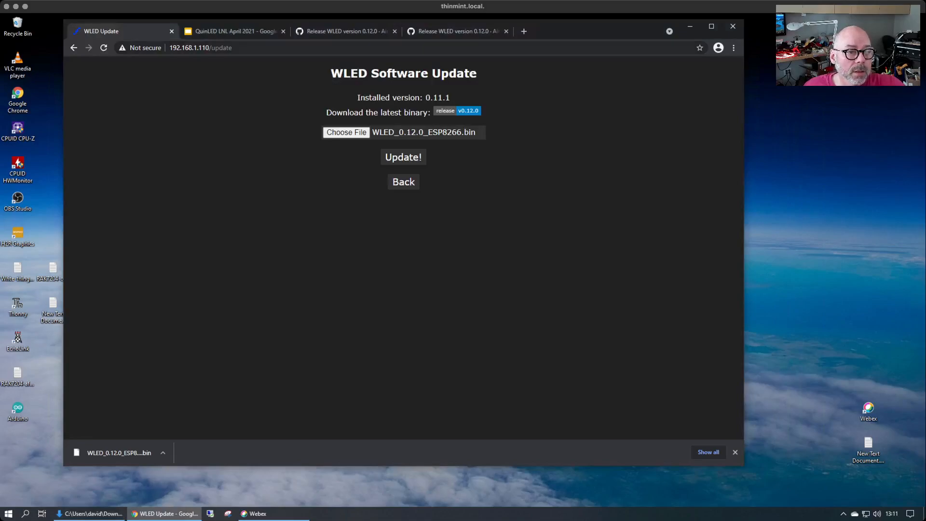
Trim '/update' from the URL to load 192.168.1.110, and dismiss the downloads bar
{"action": "left_click", "coordinate": [200, 48]}
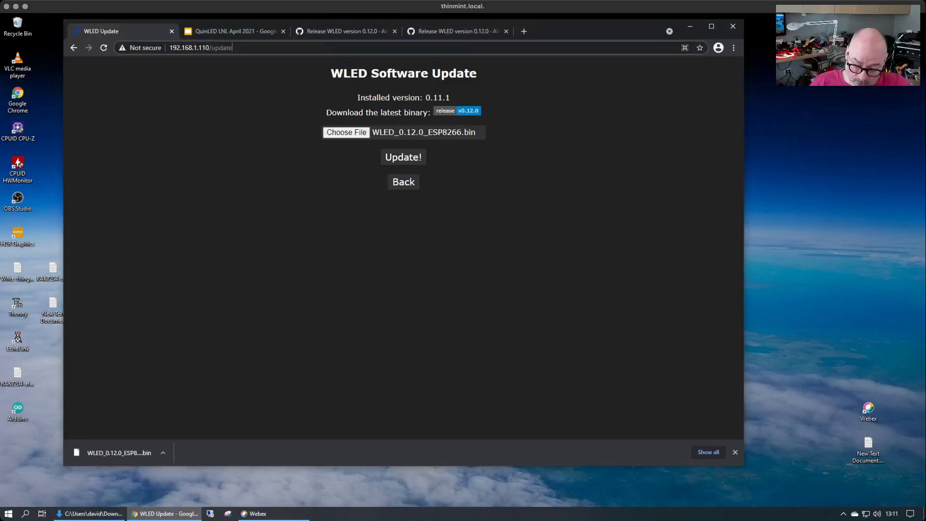
{"action": "key", "text": "Backspace"}
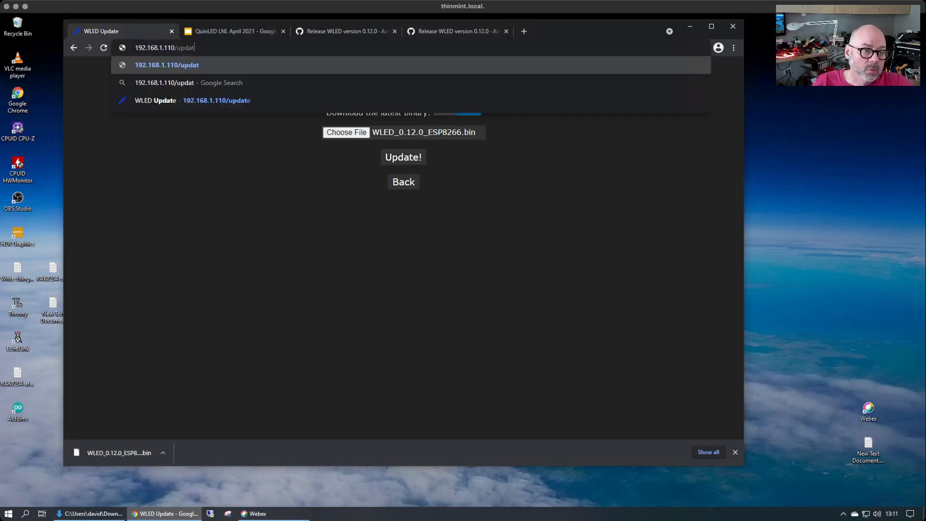
{"action": "key", "text": "backspace"}
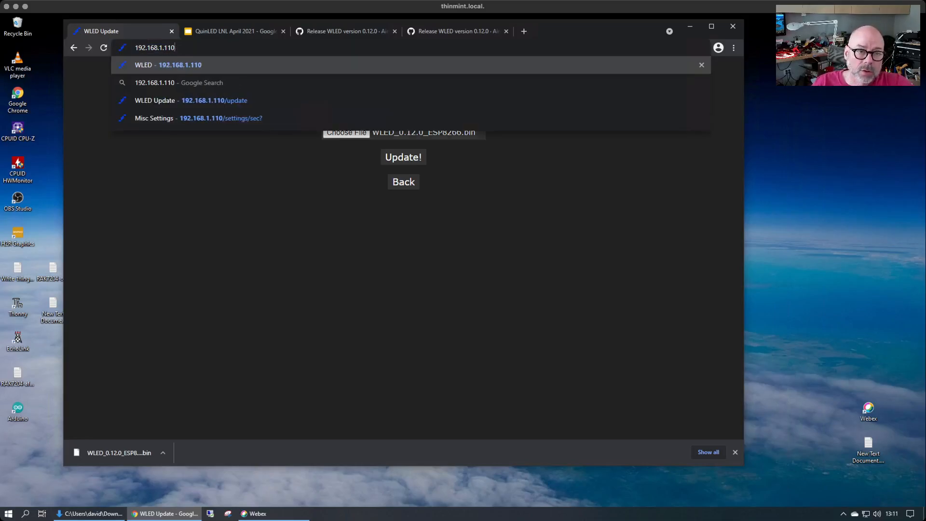
{"action": "left_click", "coordinate": [180, 65]}
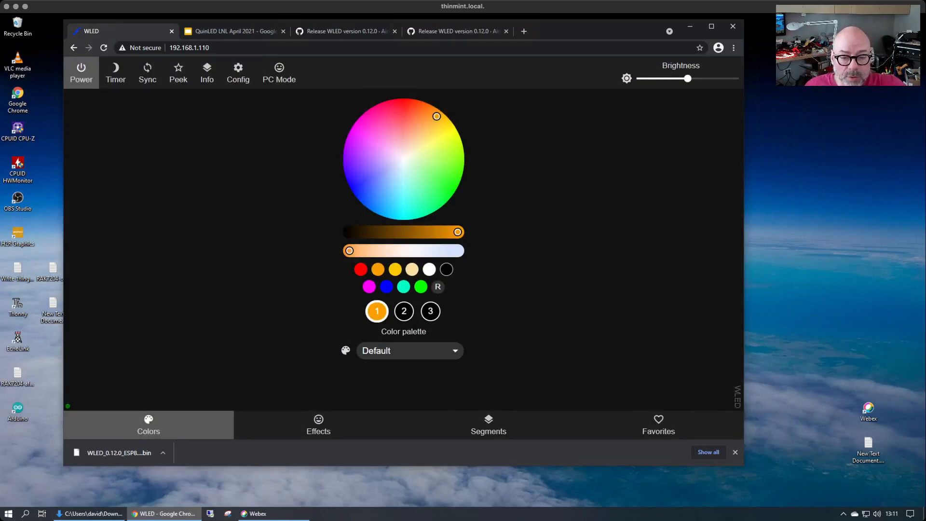
{"action": "left_click", "coordinate": [735, 452]}
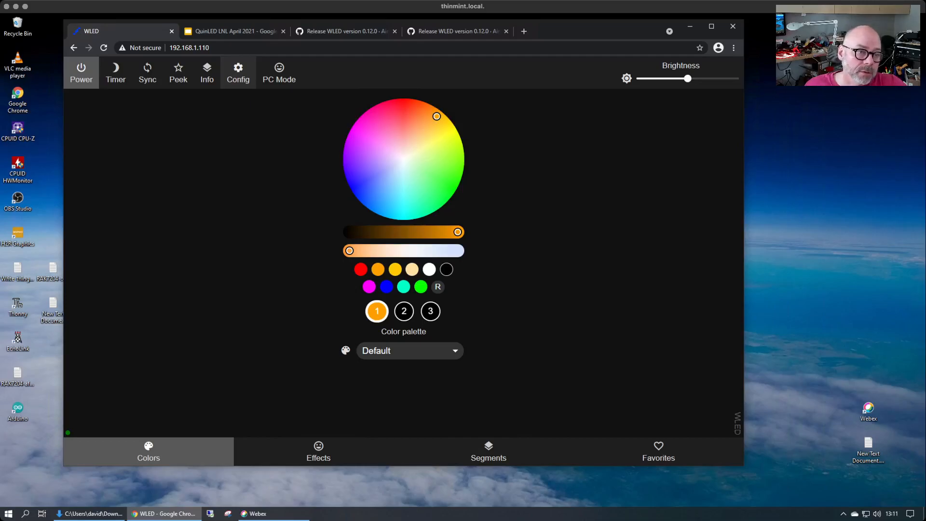
Go through Config and Security & Updates to the Manual OTA Update page (version 0.11.1)
{"action": "left_click", "coordinate": [238, 70]}
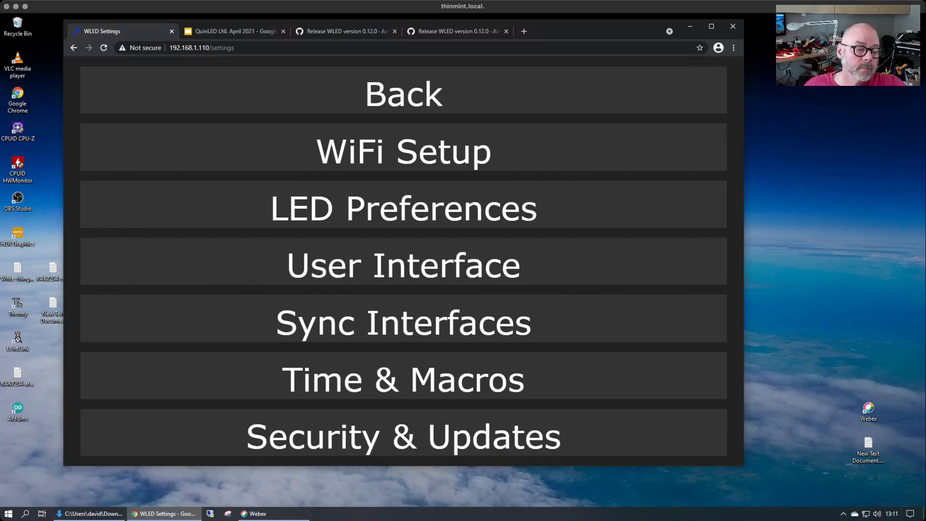
{"action": "left_click", "coordinate": [403, 436]}
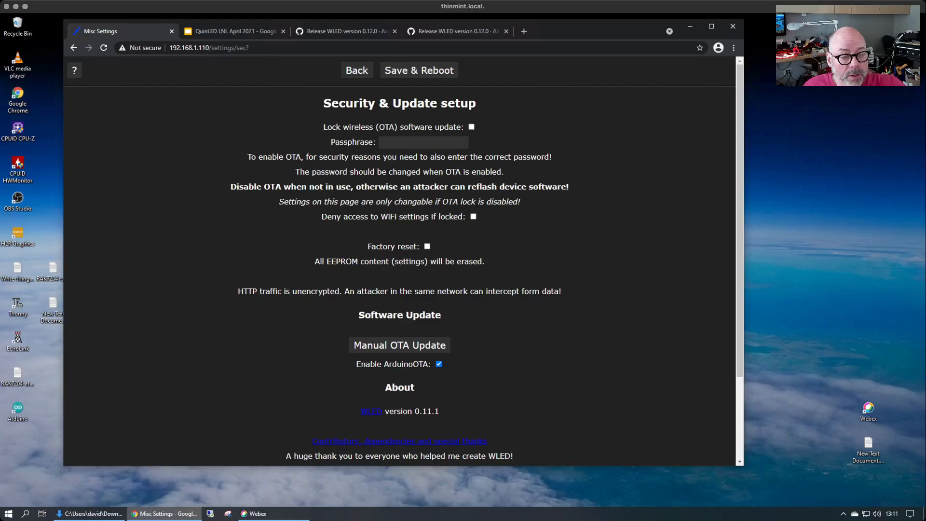
{"action": "left_click", "coordinate": [399, 345]}
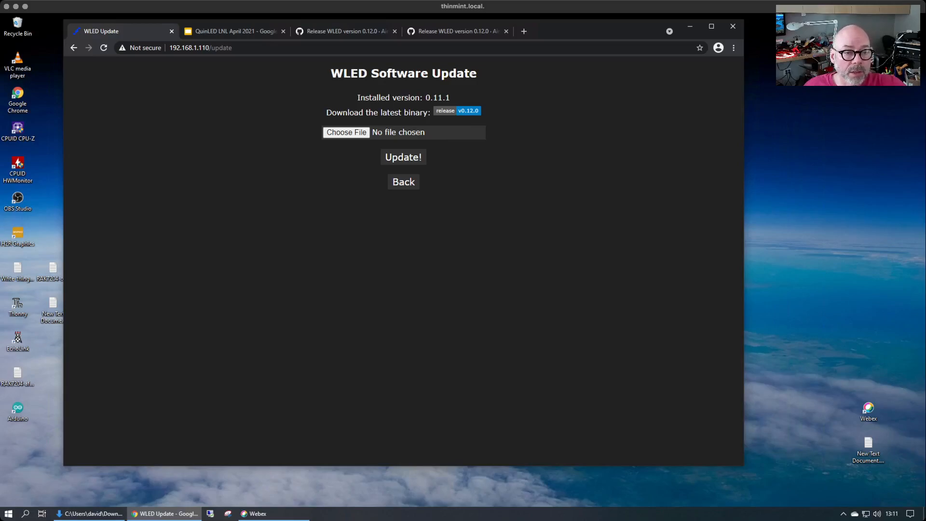
{"action": "mouse_move", "coordinate": [468, 110]}
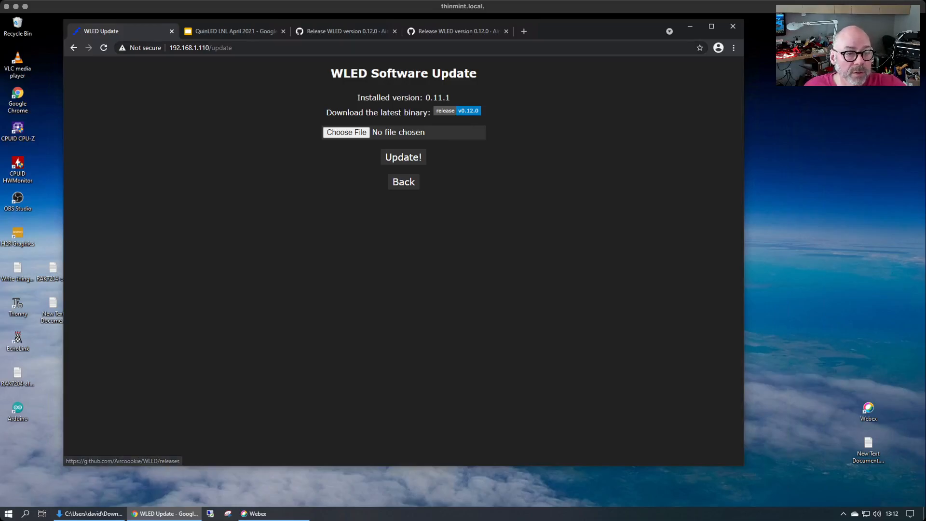
Check the instruction slide, then select WLED_0.12.0_ESP8266.bin from Downloads as the update file
{"action": "left_click", "coordinate": [236, 31]}
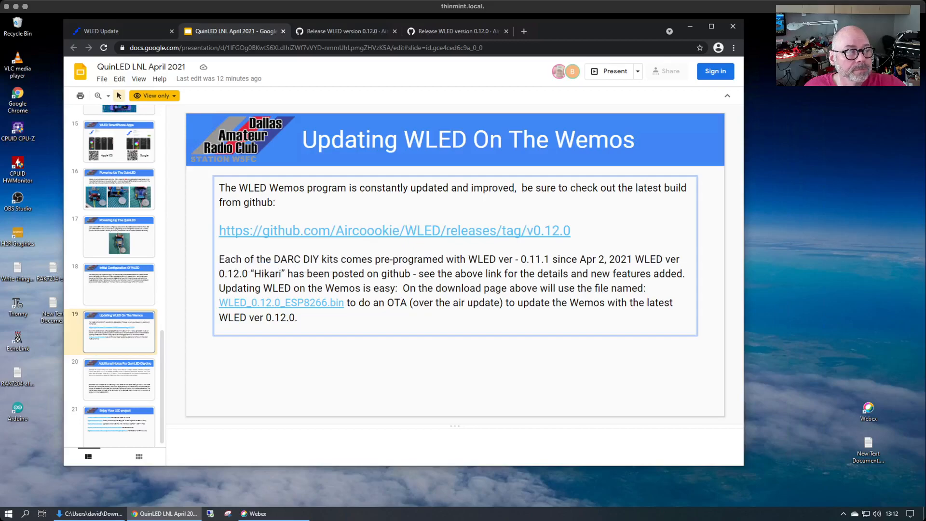
{"action": "mouse_move", "coordinate": [103, 31]}
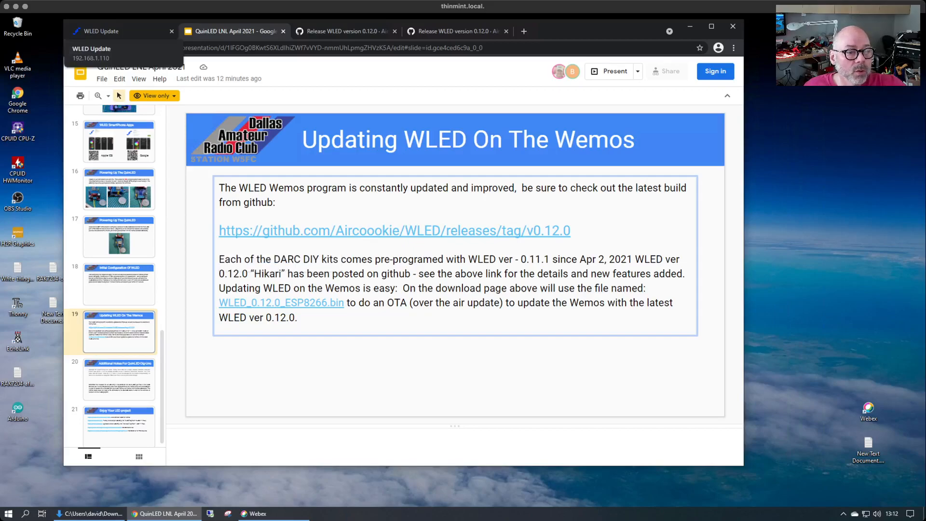
{"action": "left_click", "coordinate": [106, 31]}
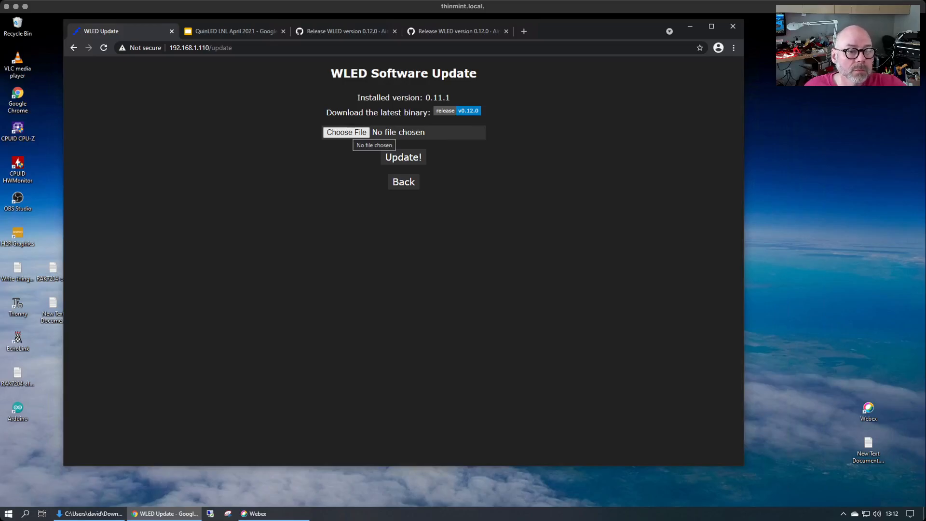
{"action": "left_click", "coordinate": [346, 132]}
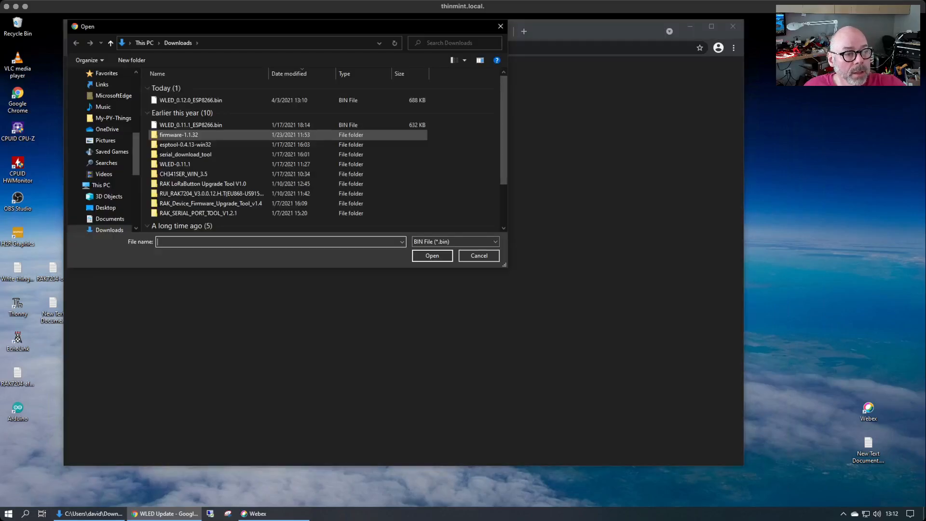
{"action": "left_click", "coordinate": [189, 100]}
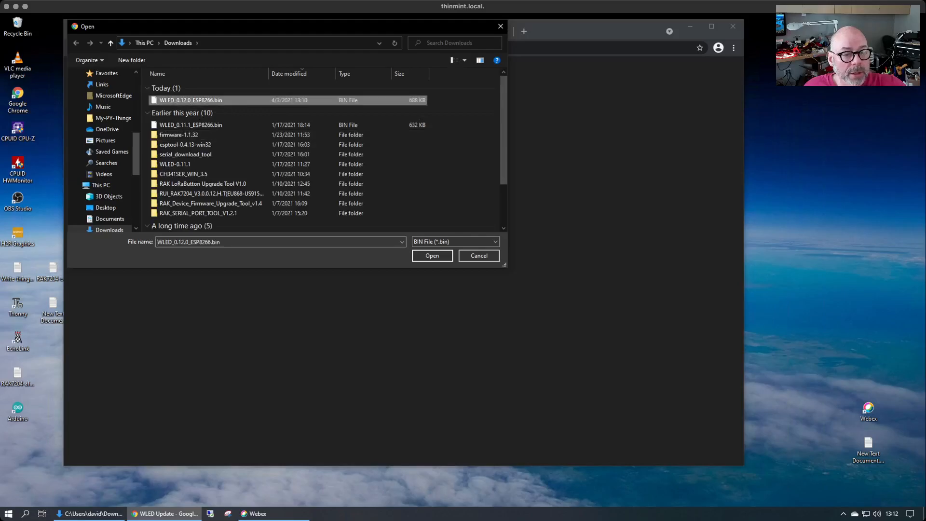
{"action": "left_click", "coordinate": [432, 255]}
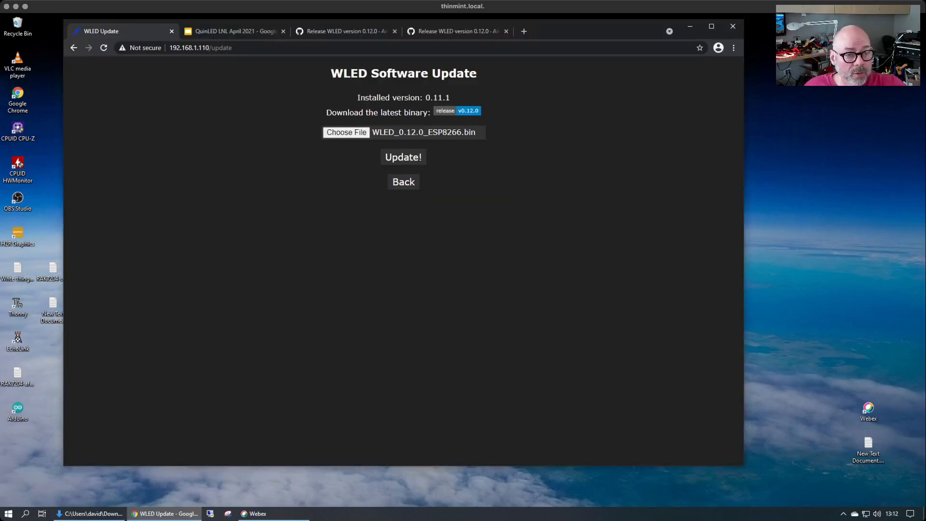
Upload the 0.12.0 firmware, then view Info showing version 0.12.0 "Hikari"
{"action": "left_click", "coordinate": [403, 156]}
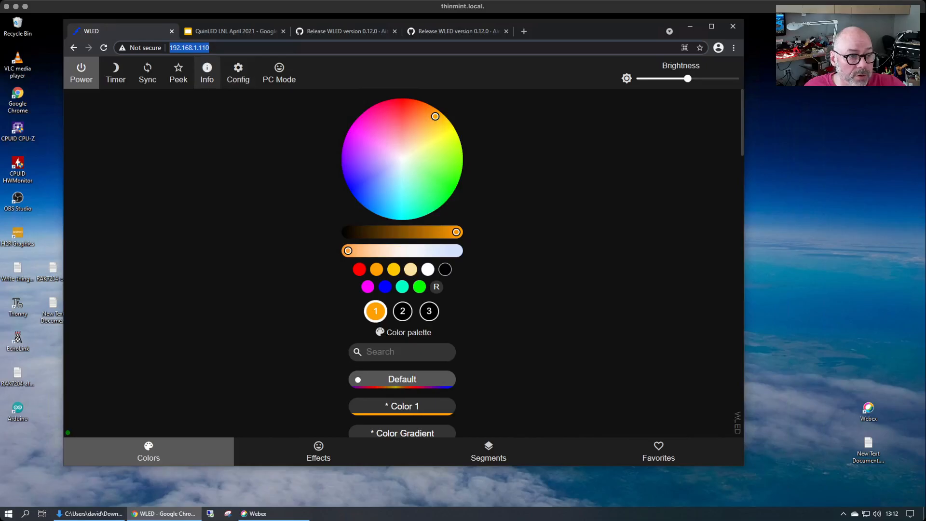
{"action": "left_click", "coordinate": [206, 71]}
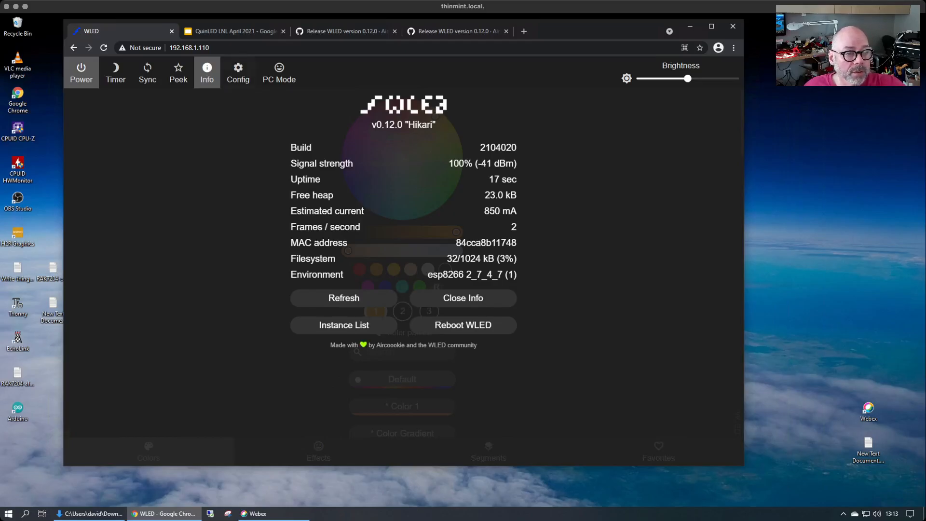
Verify installed version 0.12.0 on the Manual OTA Update page, then return to the slides
{"action": "left_click", "coordinate": [238, 72]}
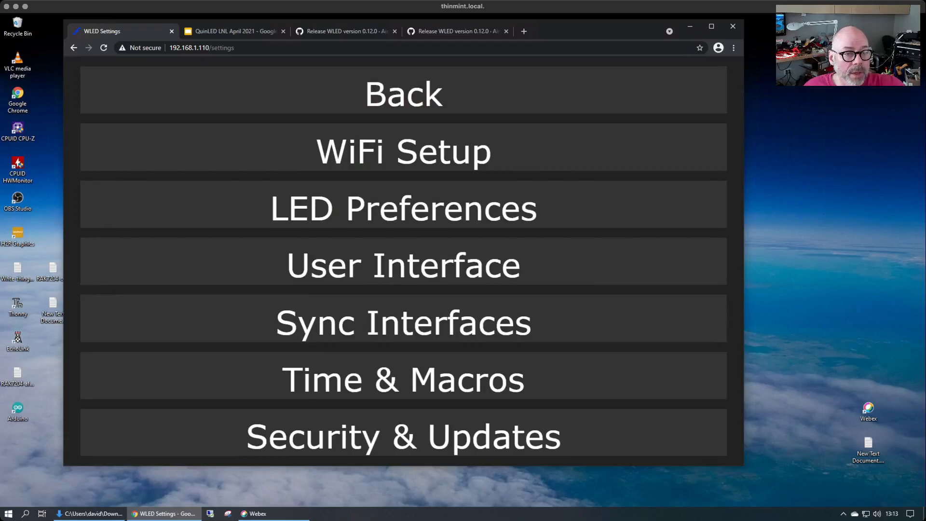
{"action": "left_click", "coordinate": [402, 436]}
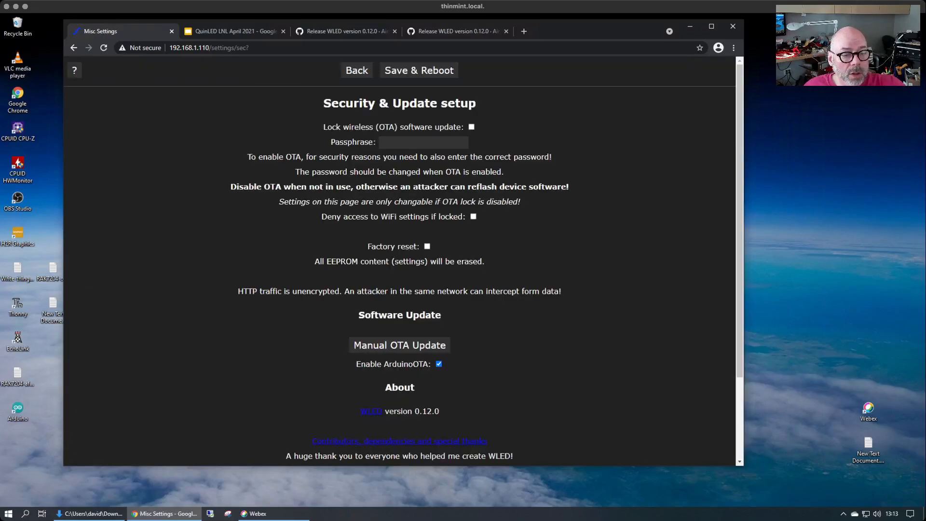
{"action": "left_click", "coordinate": [399, 344]}
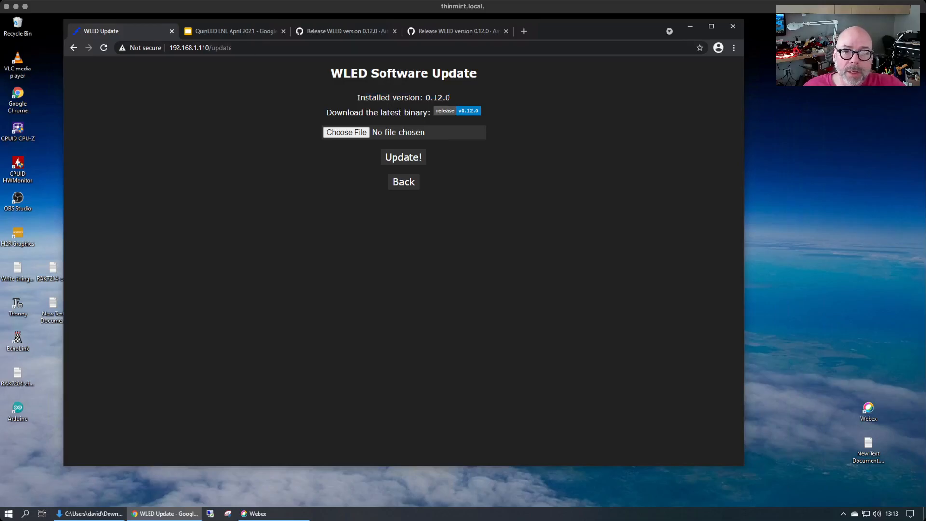
{"action": "left_click", "coordinate": [232, 31]}
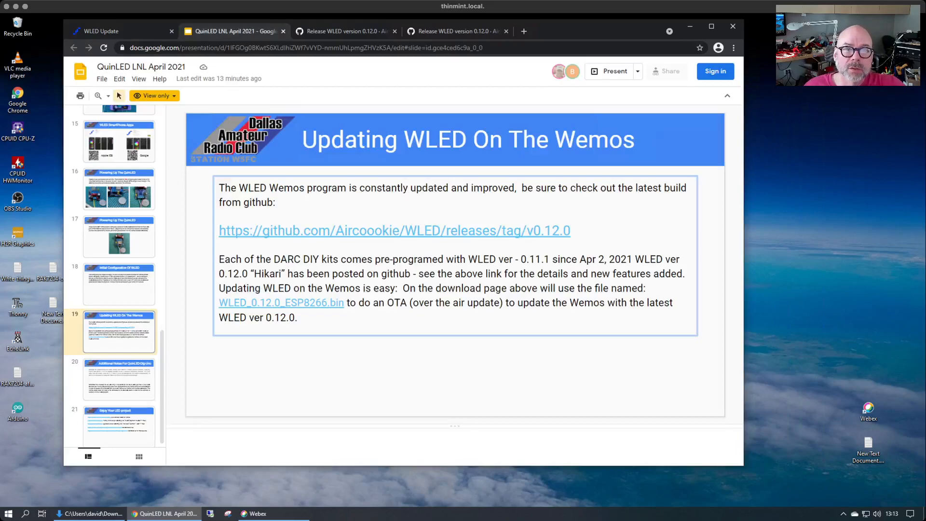